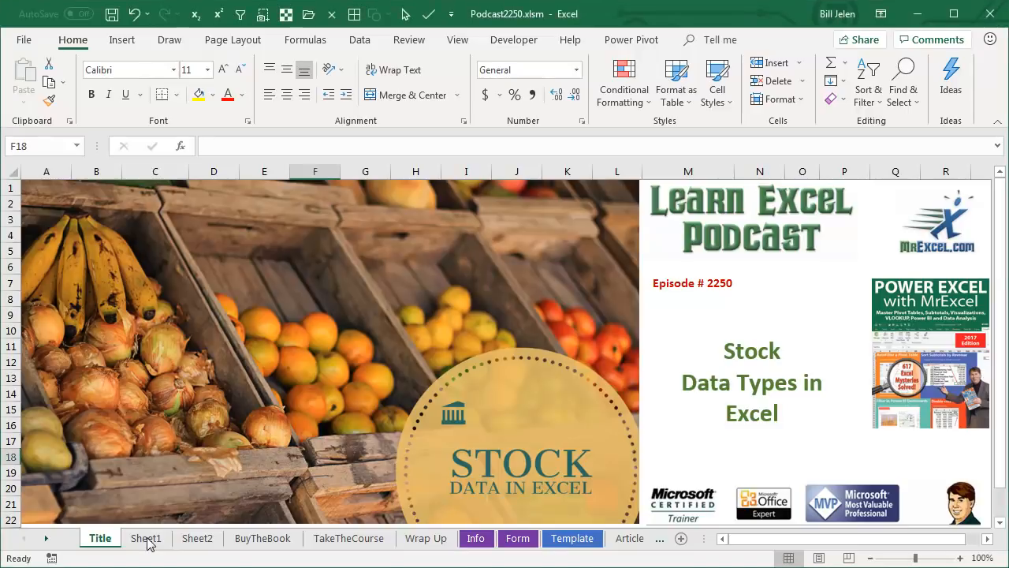
- Switch to Sheet1 with the three episode thumbnails
left_click(145, 538)
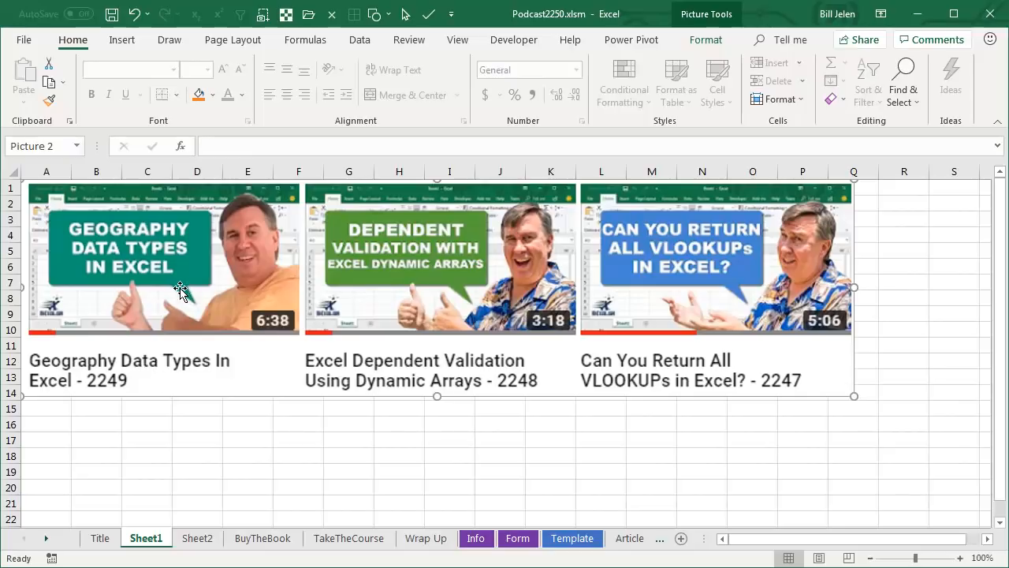
mouse_move(199, 517)
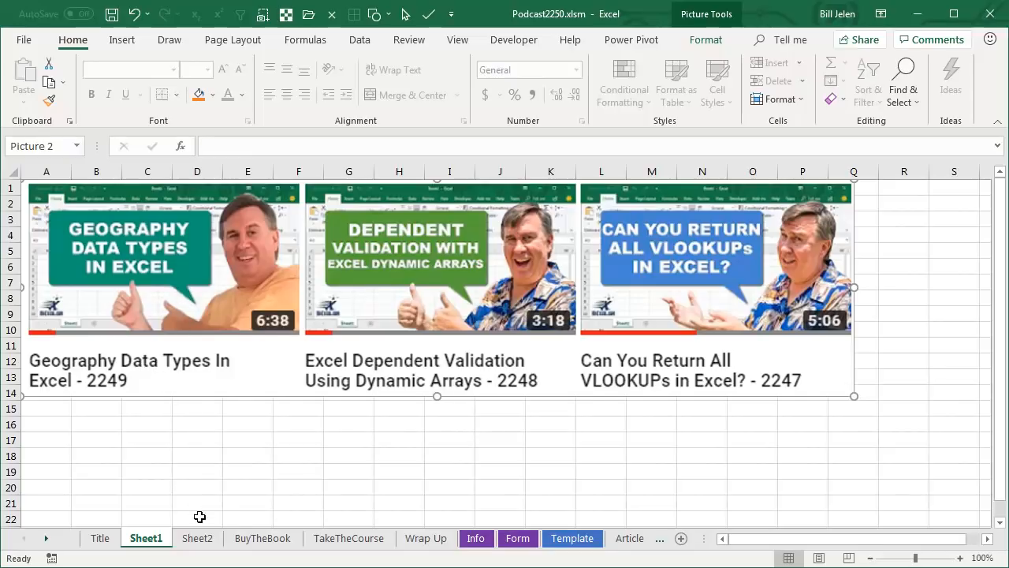
- Open Sheet2 and select the six tickers in B2:B7
left_click(198, 538)
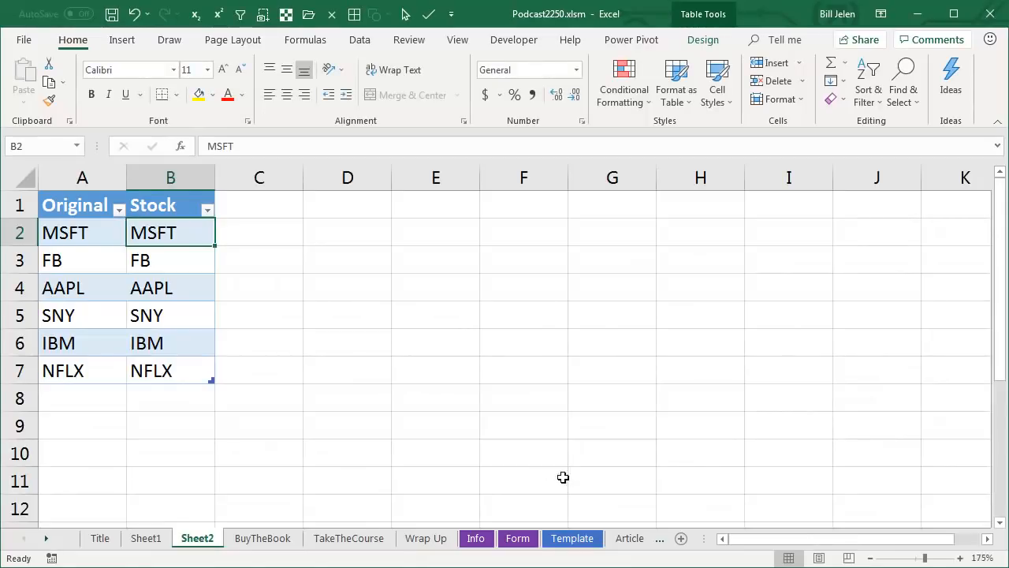
mouse_move(89, 230)
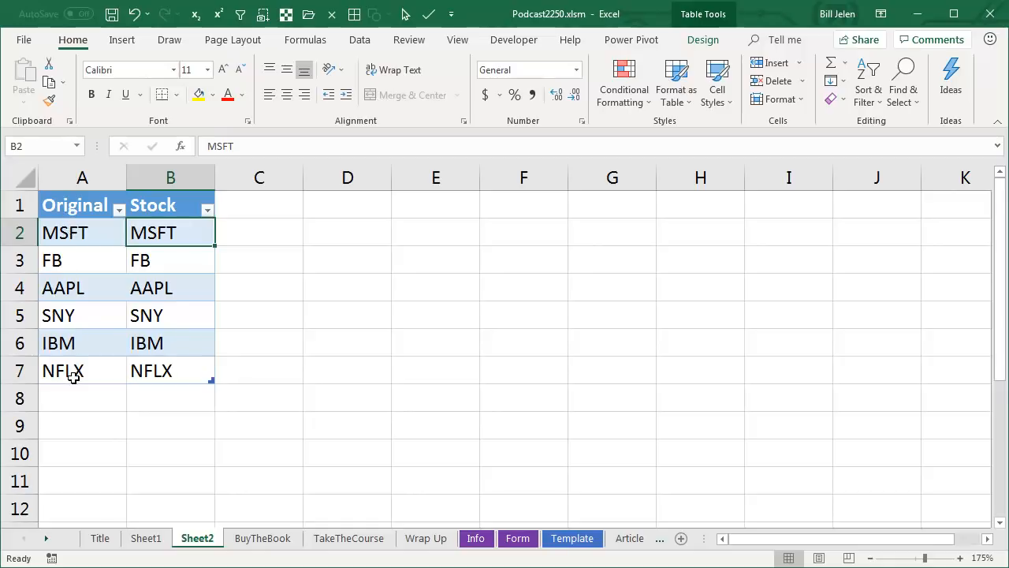
left_click_drag(171, 231, 170, 370)
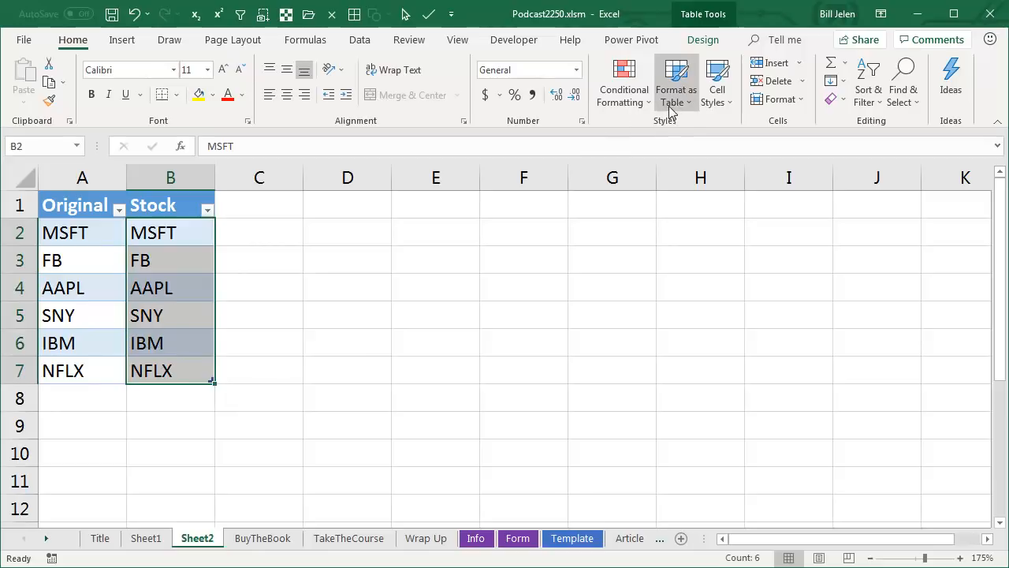
mouse_move(434, 304)
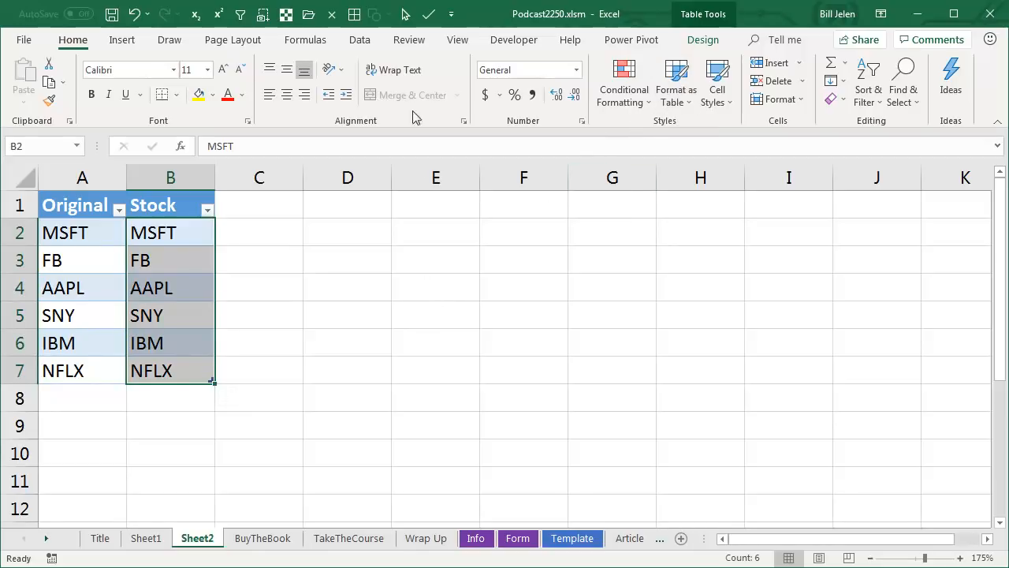
- Apply the Stocks data type to the selected tickers from the Data tab
left_click(360, 39)
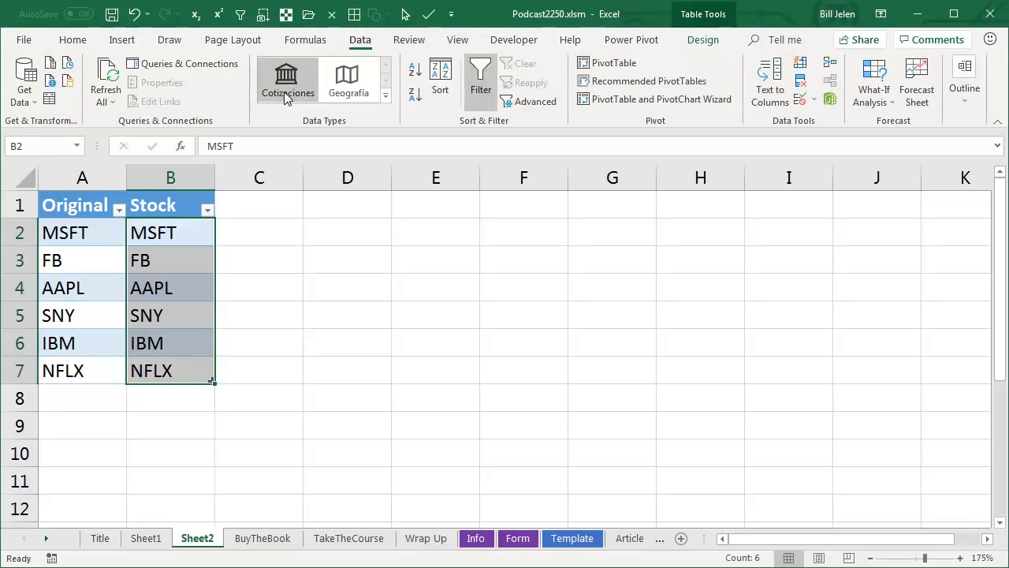
mouse_move(287, 79)
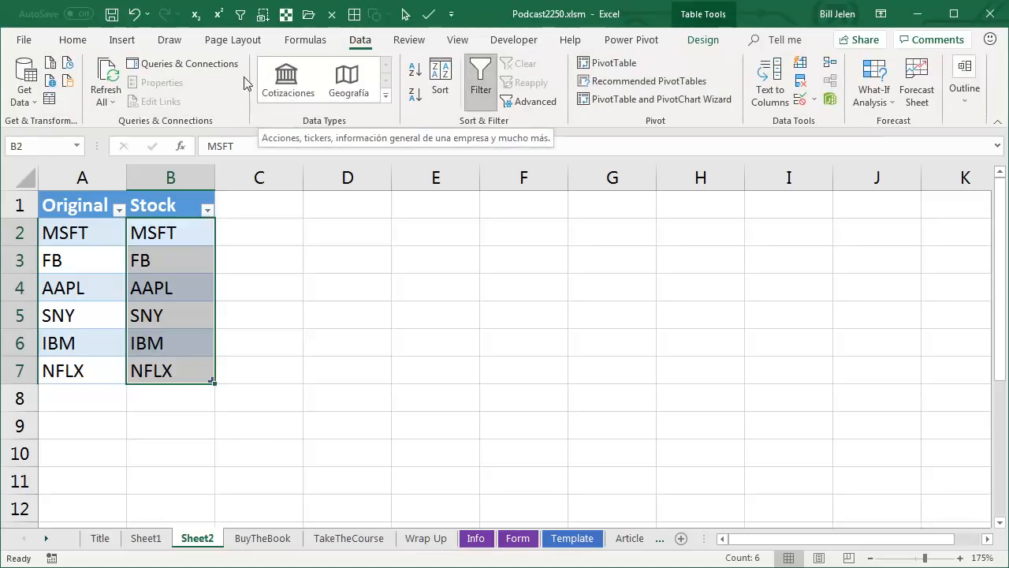
left_click(287, 79)
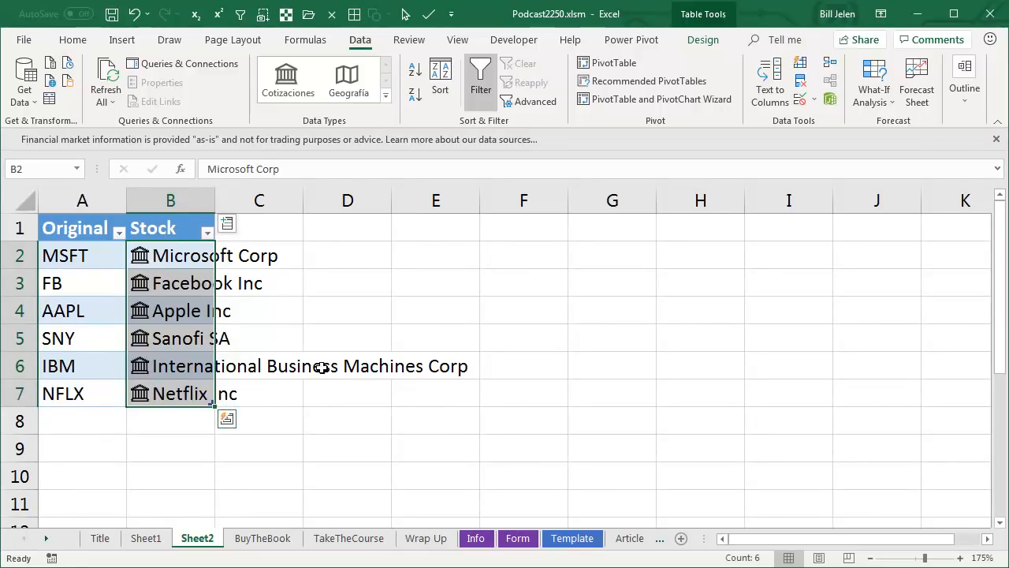
mouse_move(451, 367)
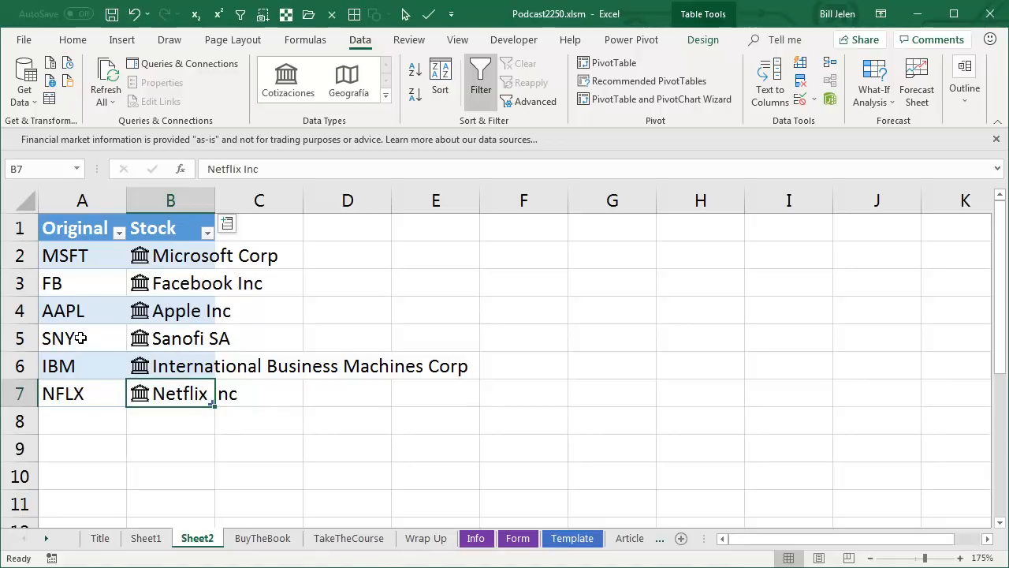
- Retype B5 as SNE so it links to Sony Corp
left_click(170, 338)
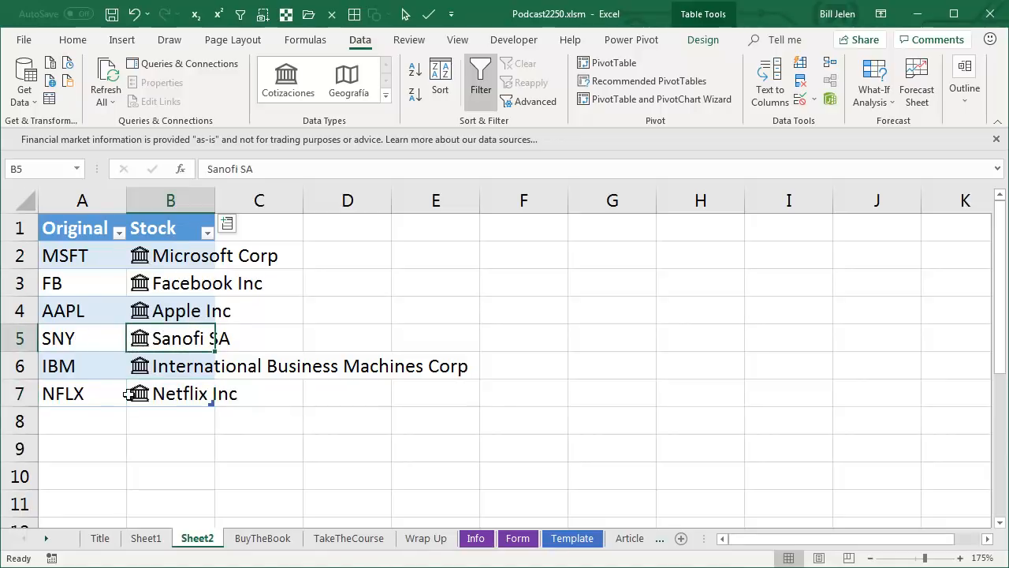
type("SNE")
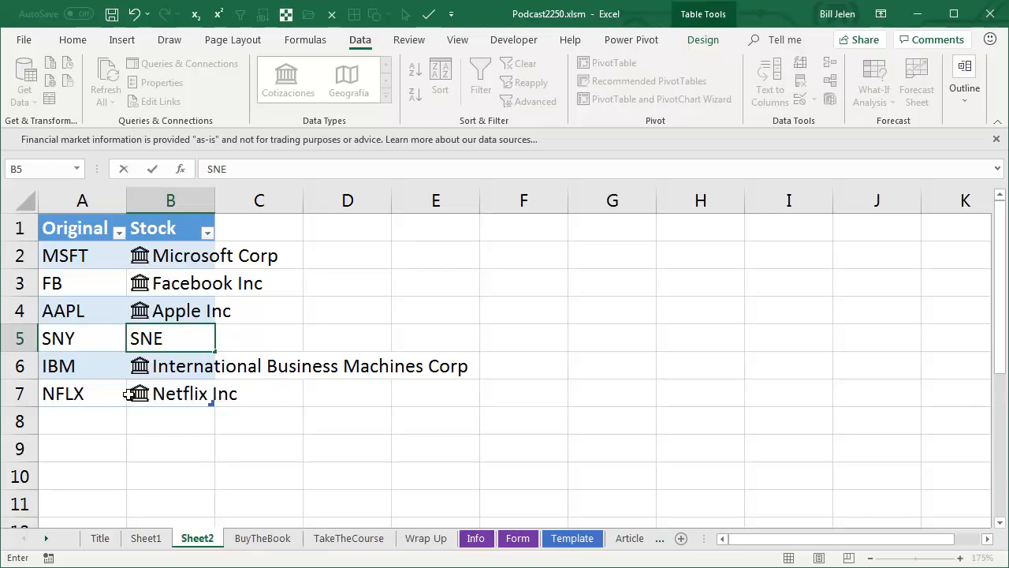
key("enter")
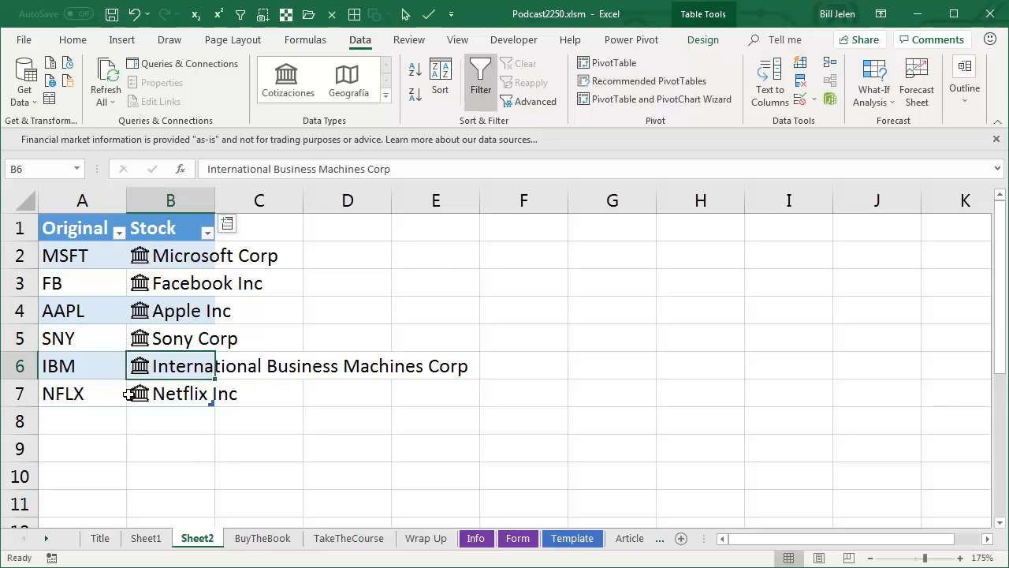
mouse_move(141, 398)
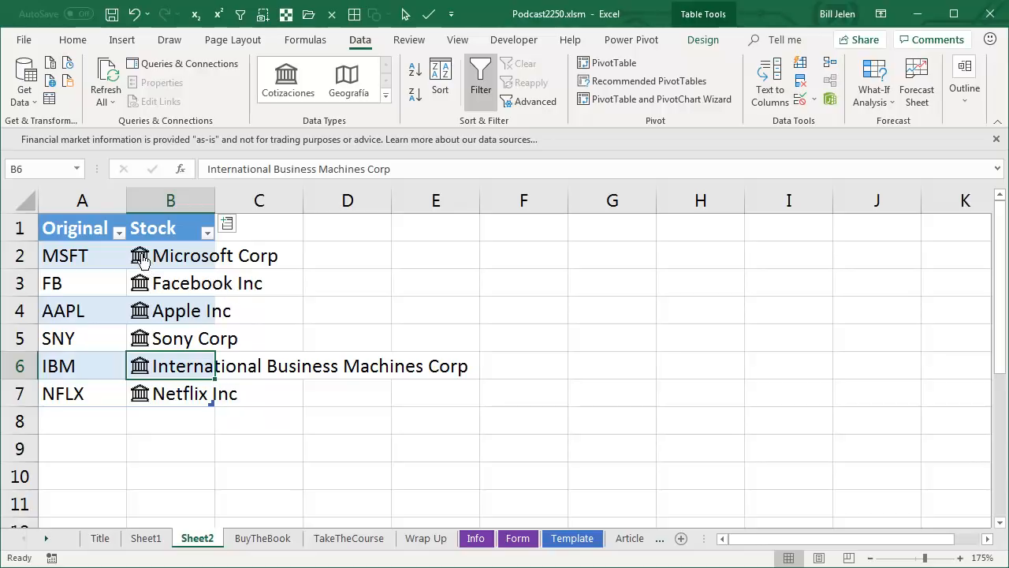
- Open Microsoft Corp's data card and scroll through its price and close fields
left_click(139, 255)
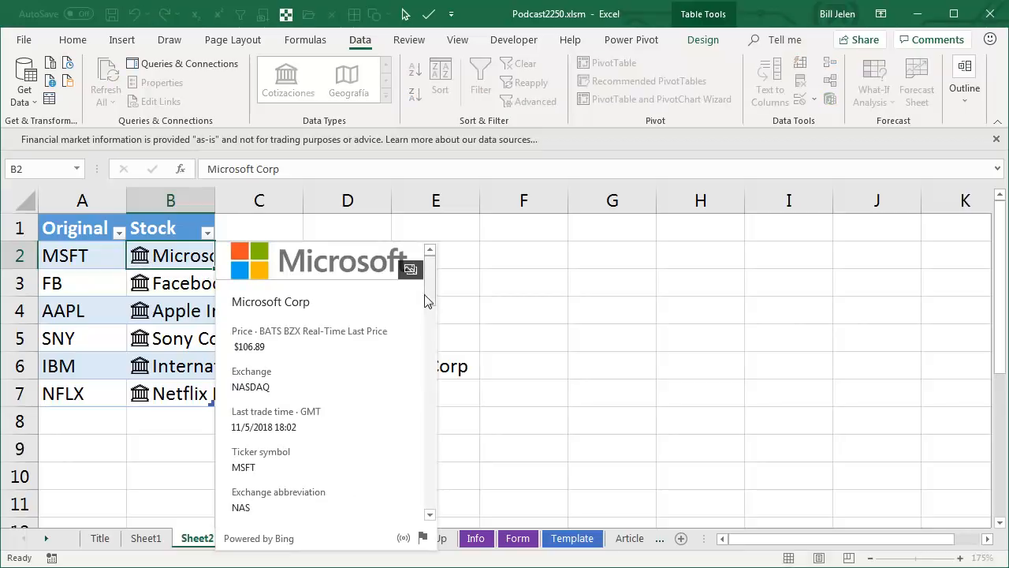
scroll("down", 3)
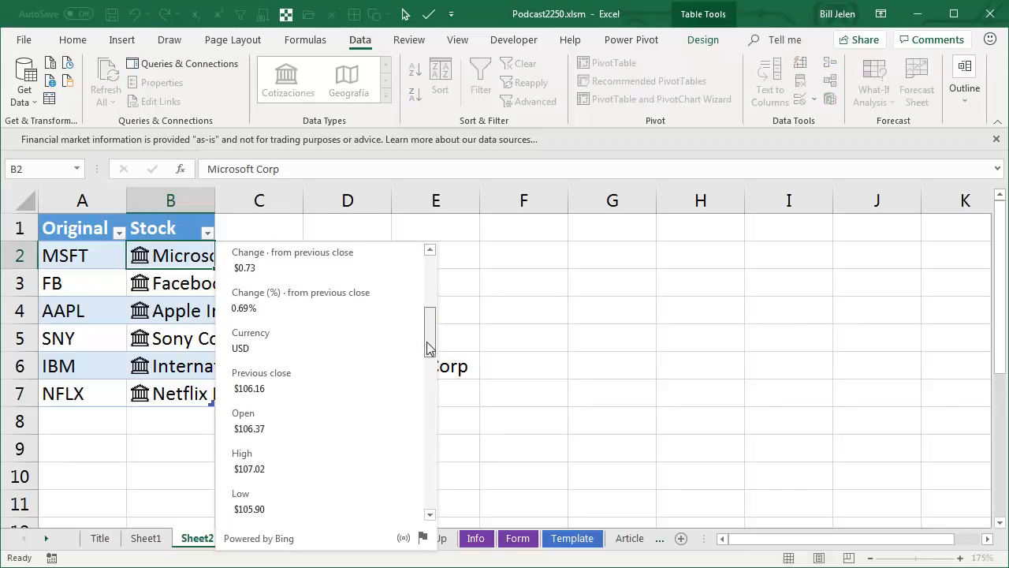
scroll("down", 3)
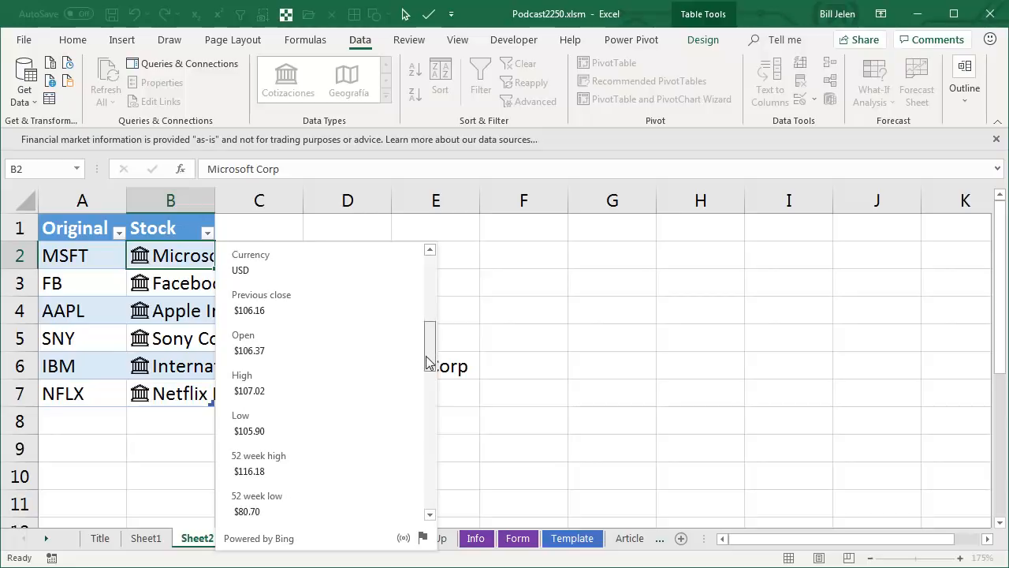
scroll("down", 3)
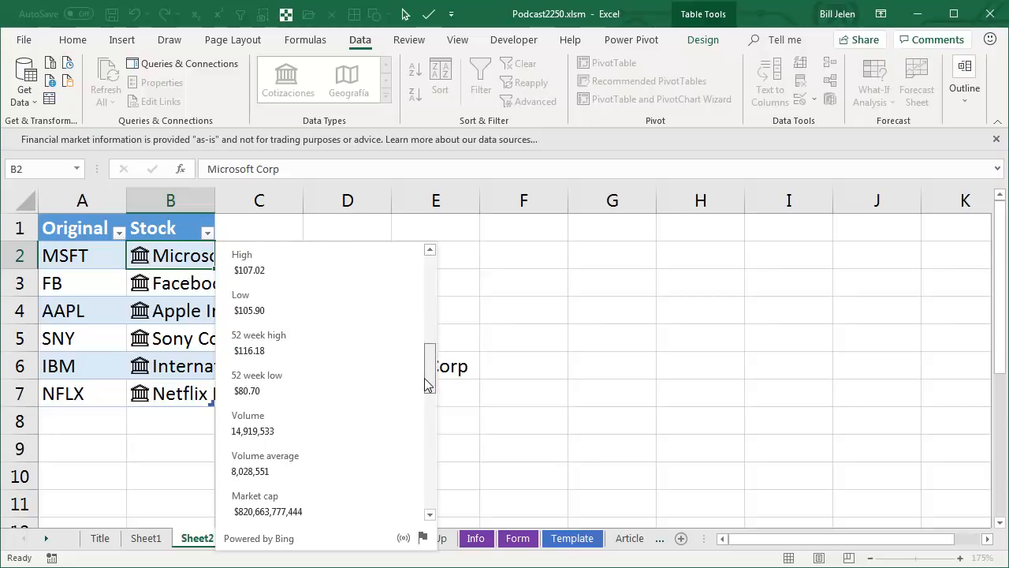
scroll("down", 3)
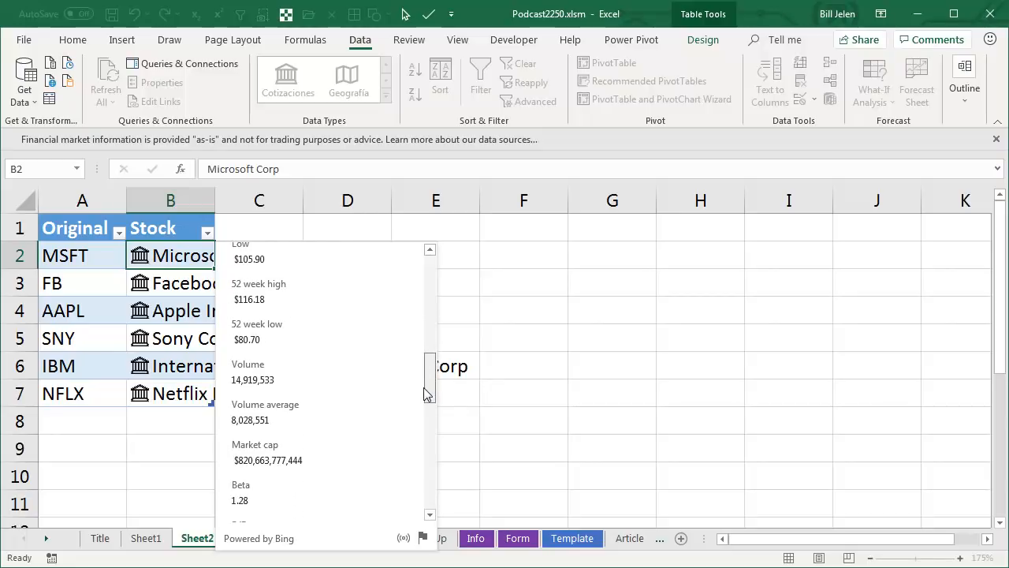
scroll("down", 3)
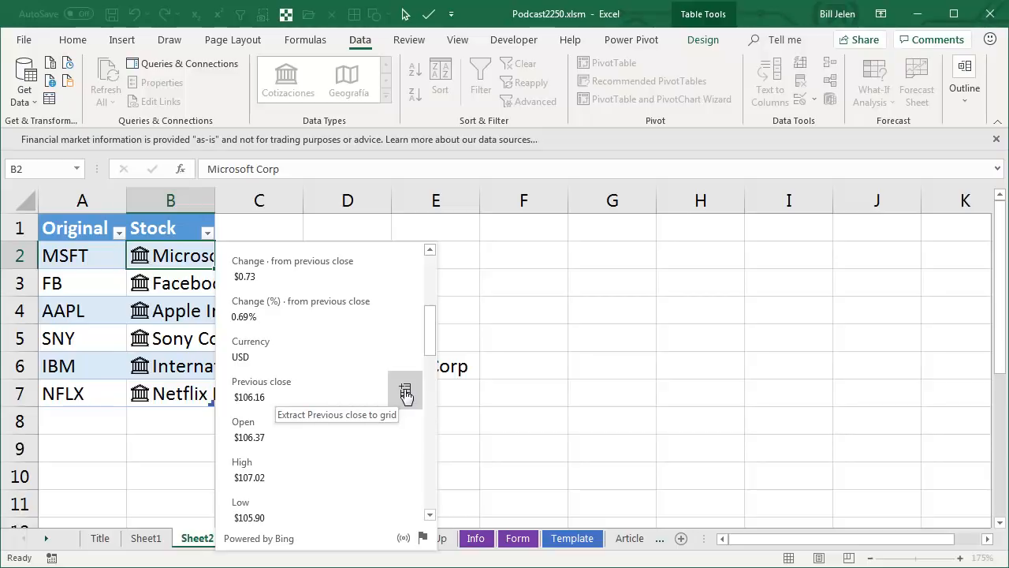
- Add Previous close and 52 week high columns to the stock table
left_click(406, 392)
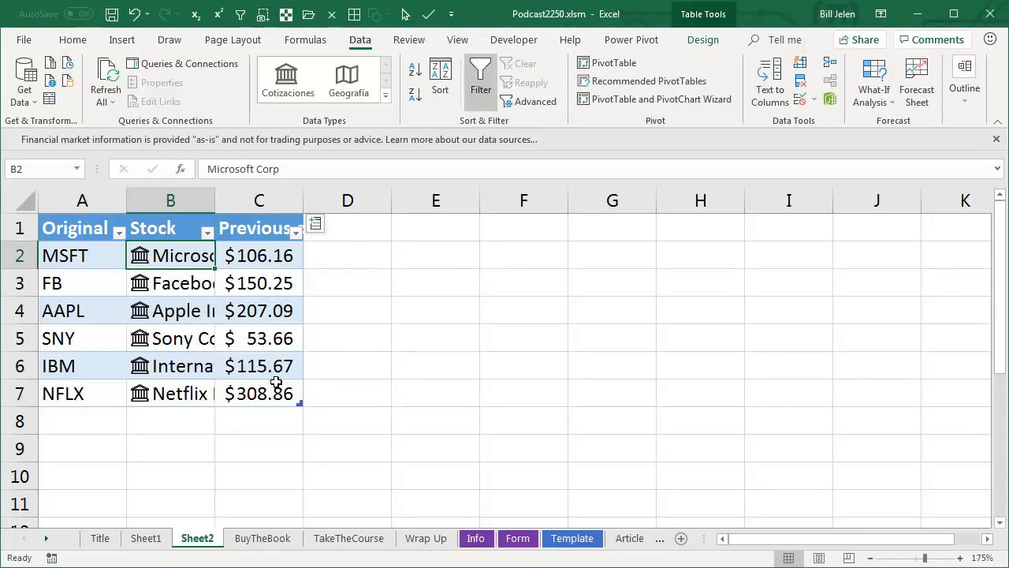
mouse_move(315, 223)
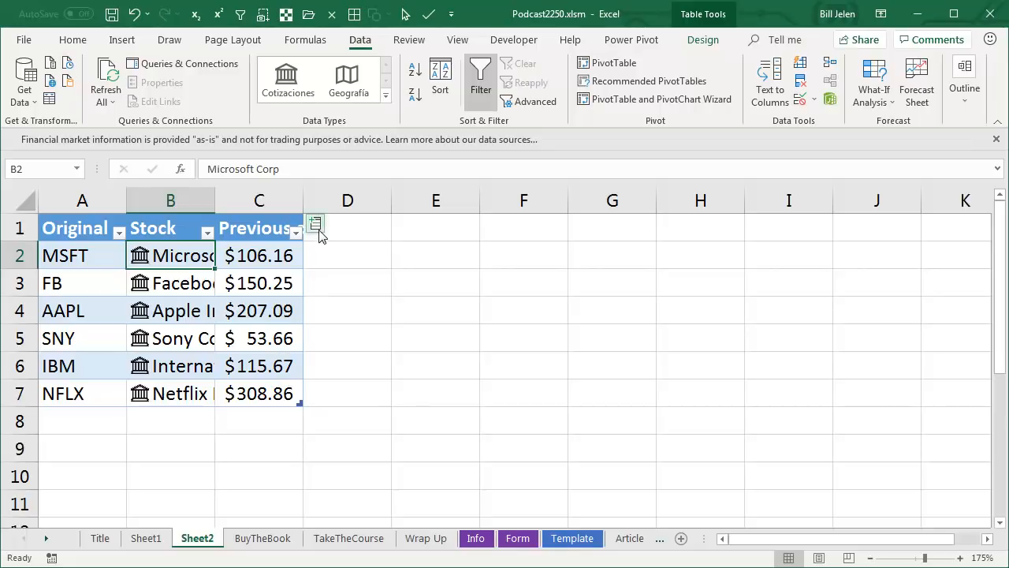
left_click(315, 224)
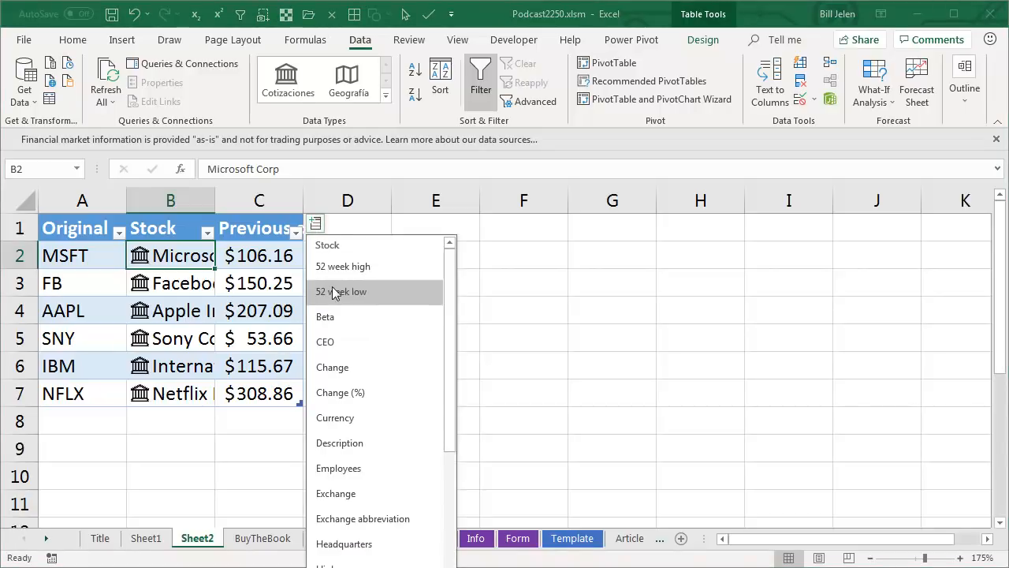
left_click(342, 291)
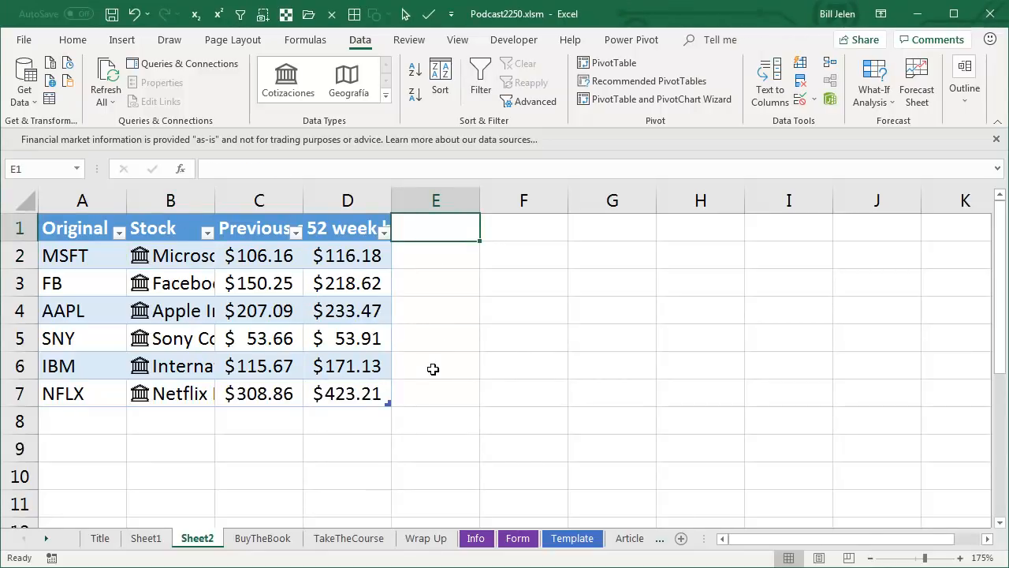
type("Price")
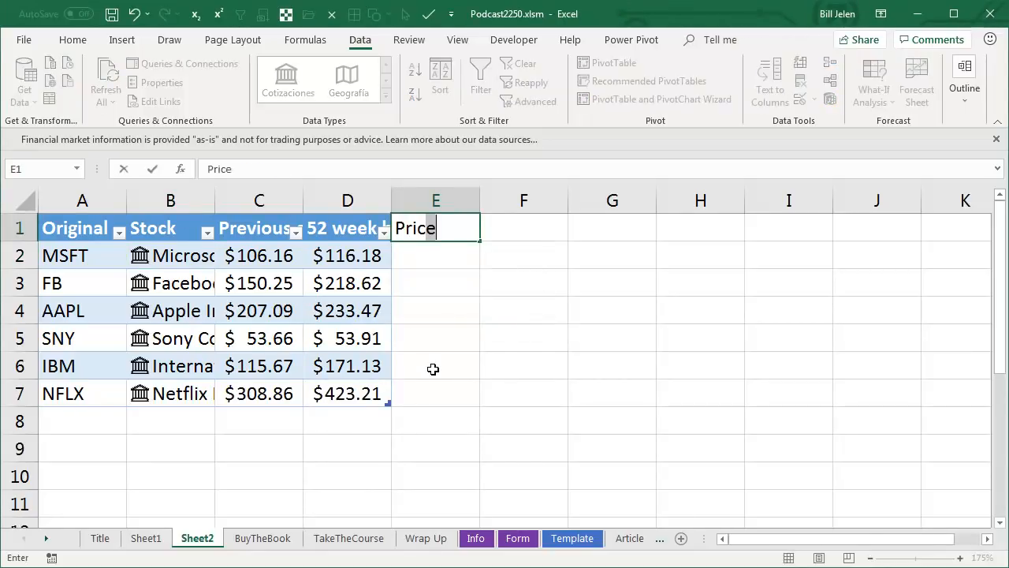
key("Enter")
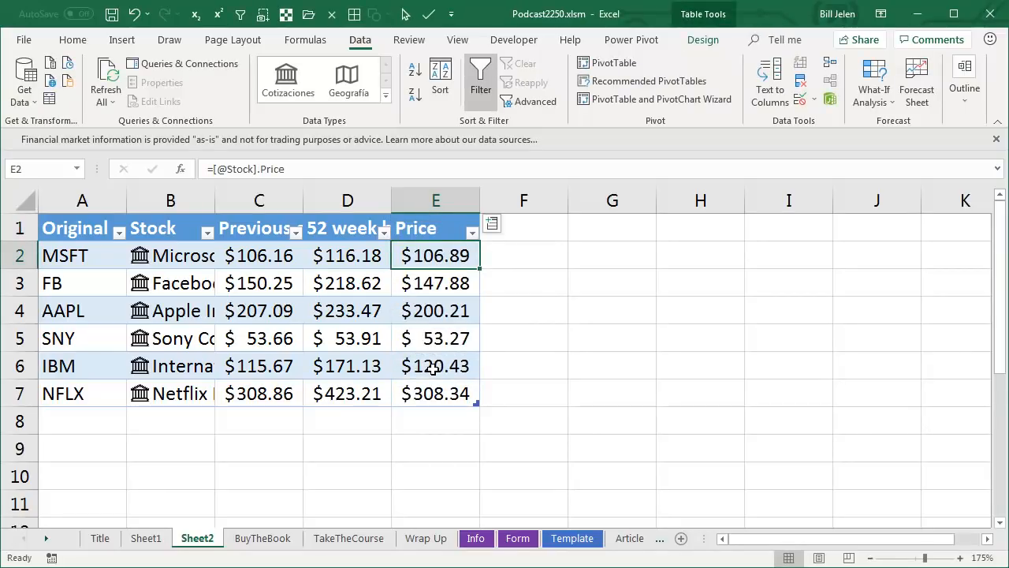
mouse_move(429, 321)
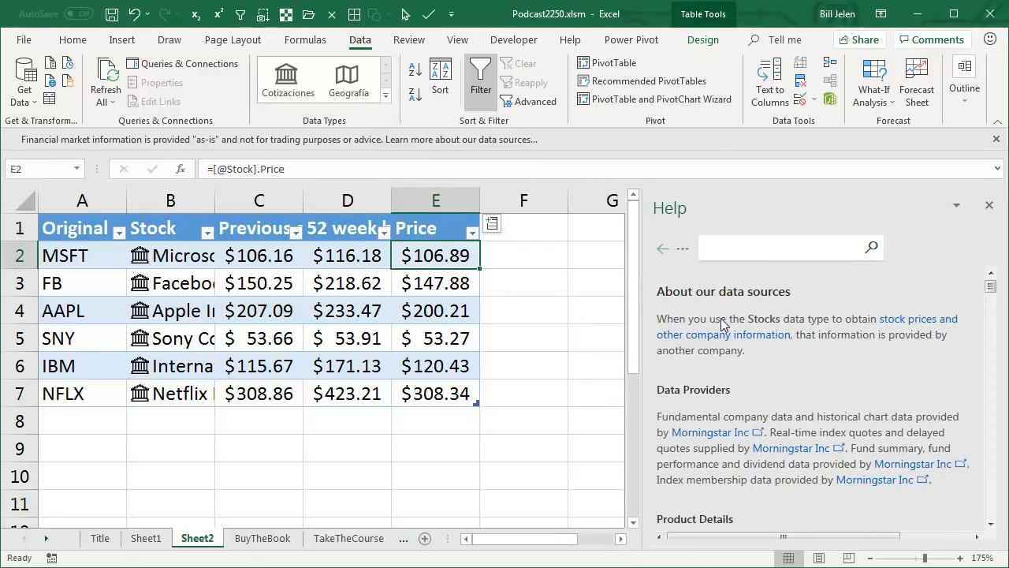
mouse_move(809, 358)
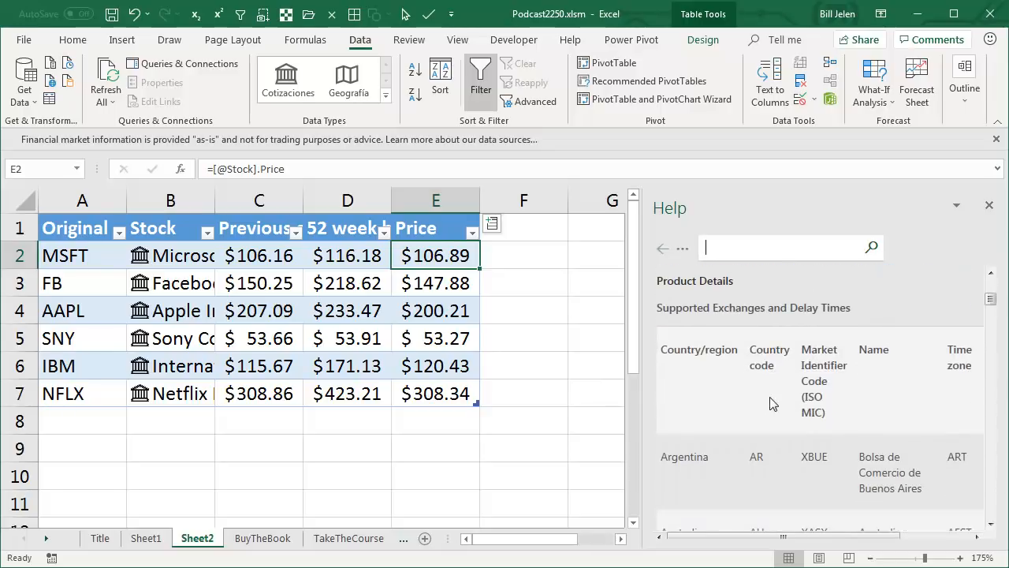
- Scroll through the Help pane's list of supported stock exchanges
scroll("down", 3)
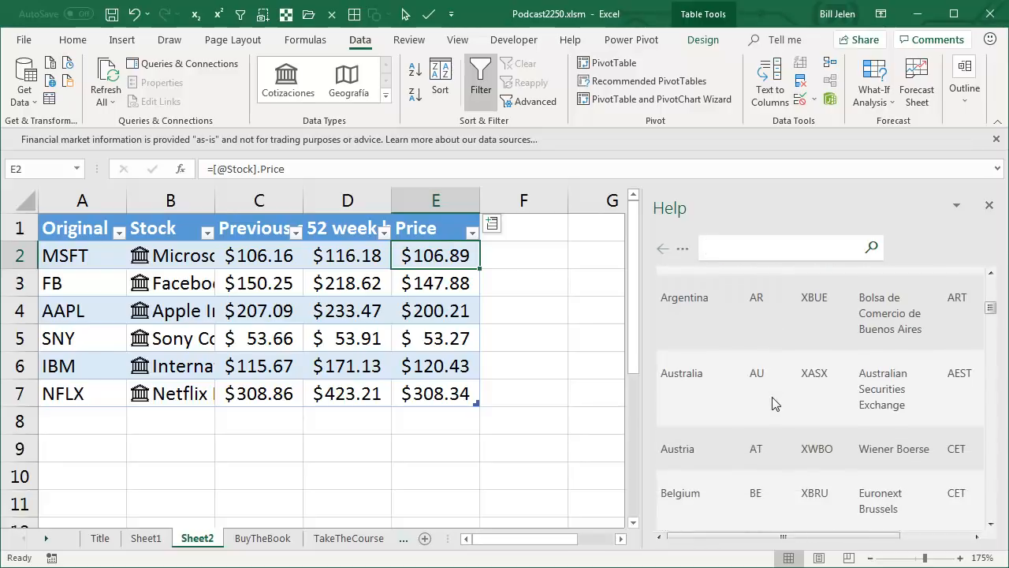
scroll("down", 3)
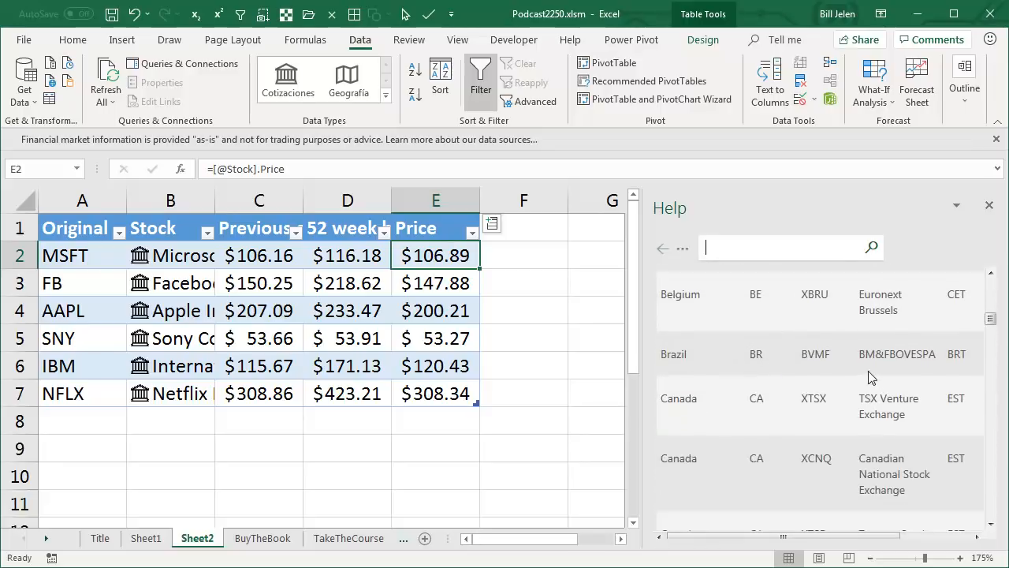
scroll("down", 3)
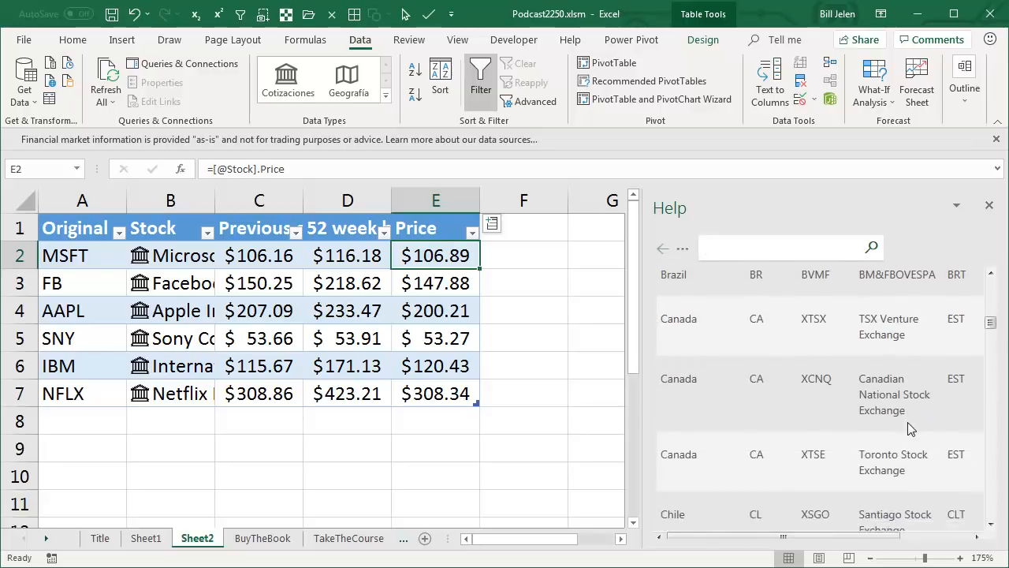
scroll("down", 3)
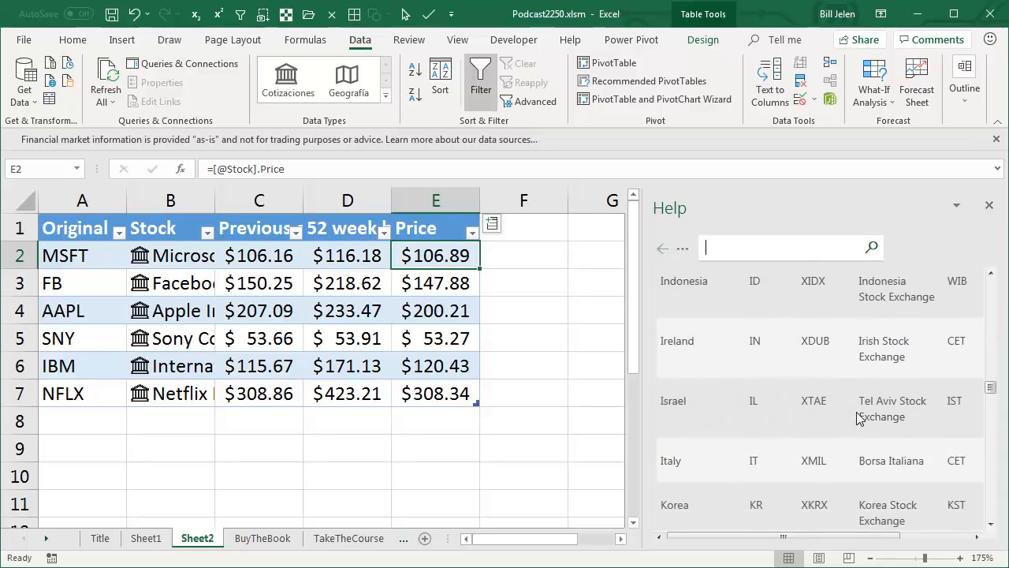
scroll("down", 3)
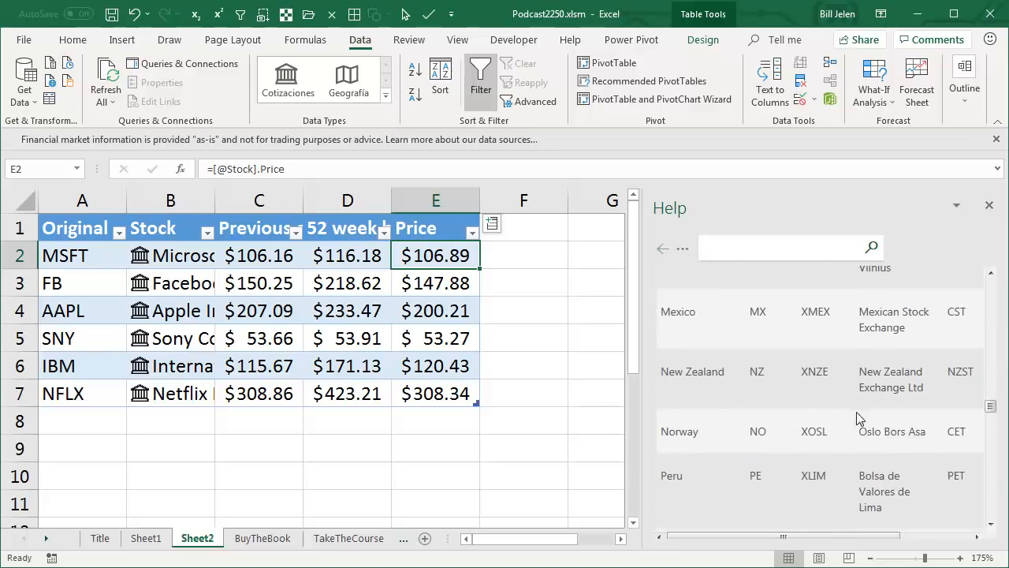
scroll("down", 3)
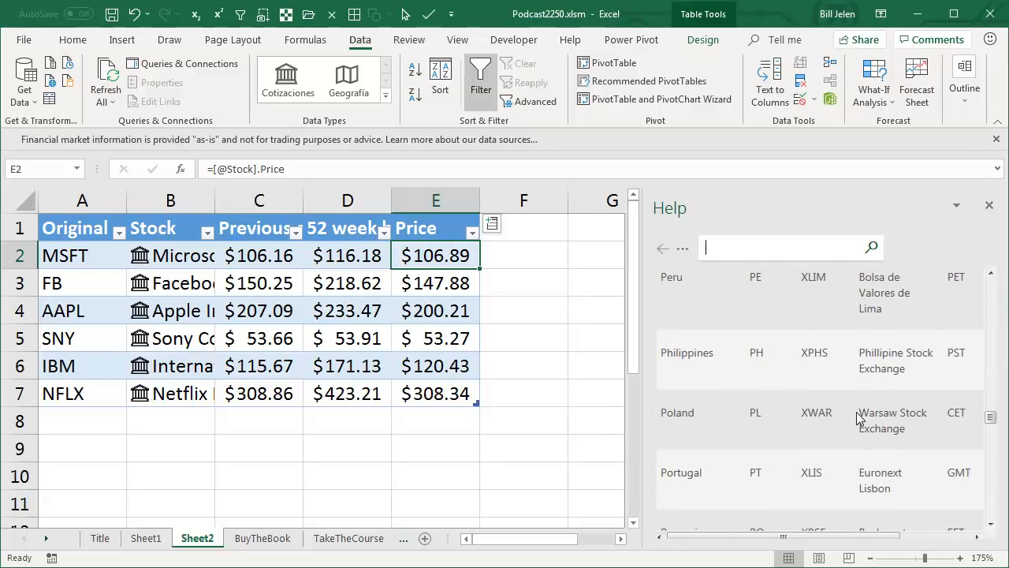
scroll("down", 3)
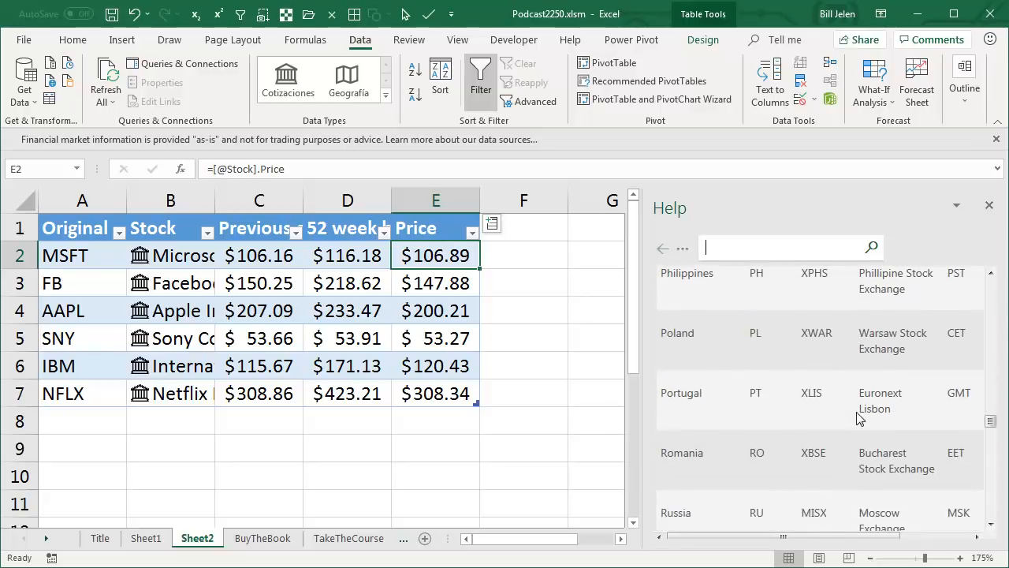
scroll("down", 3)
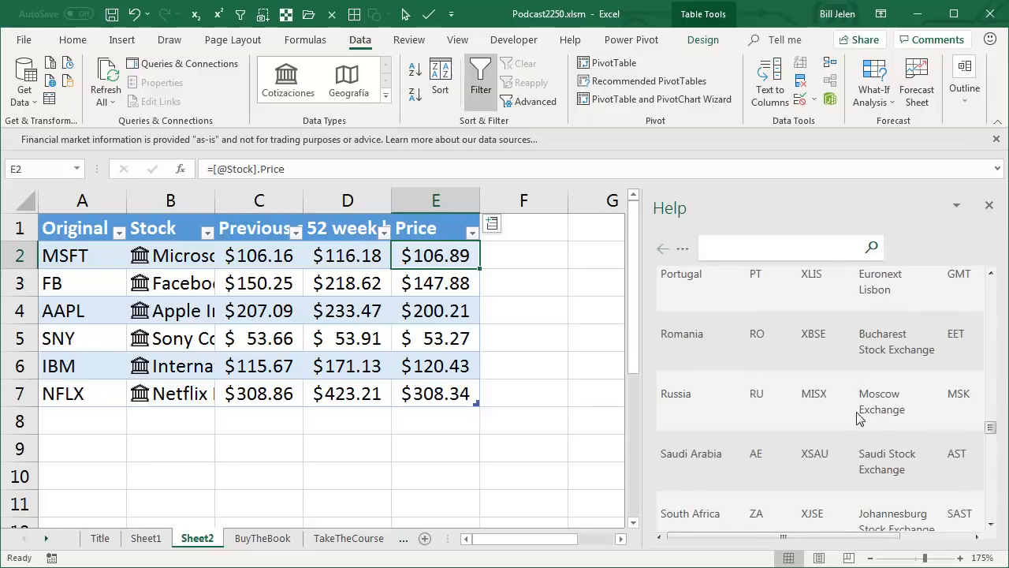
scroll("down", 3)
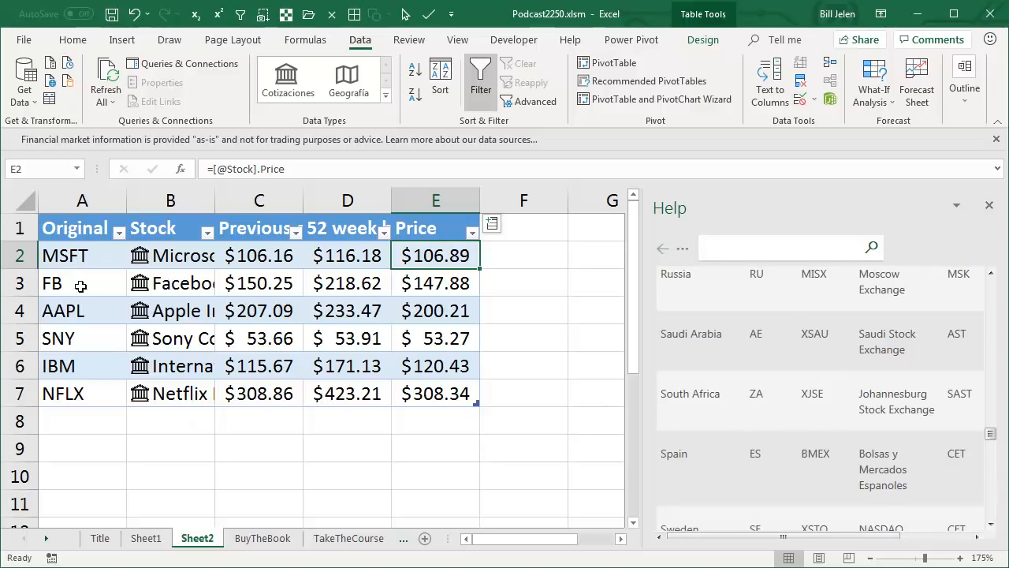
scroll("down", 3)
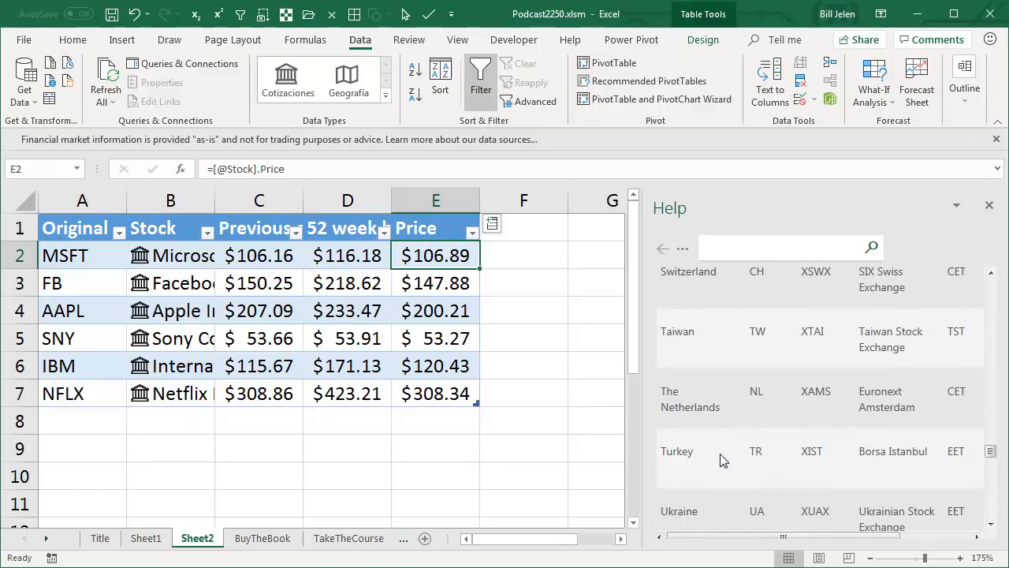
scroll("down", 3)
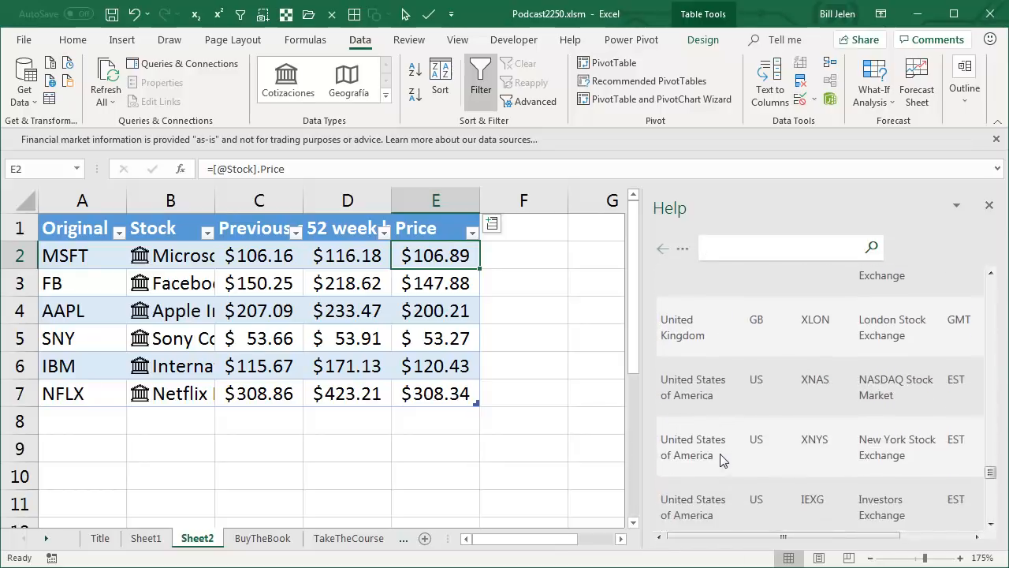
scroll("down", 3)
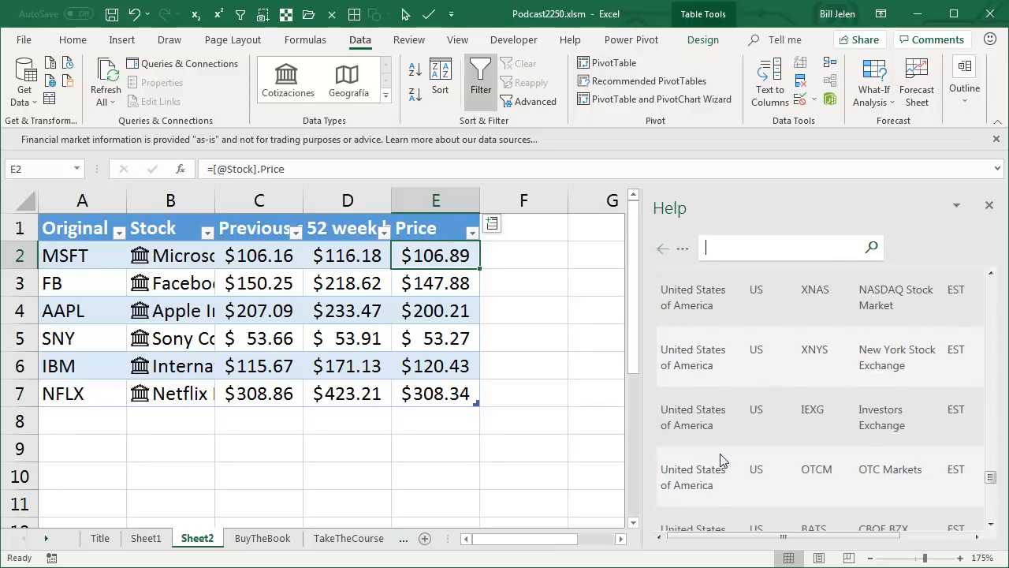
scroll("down", 3)
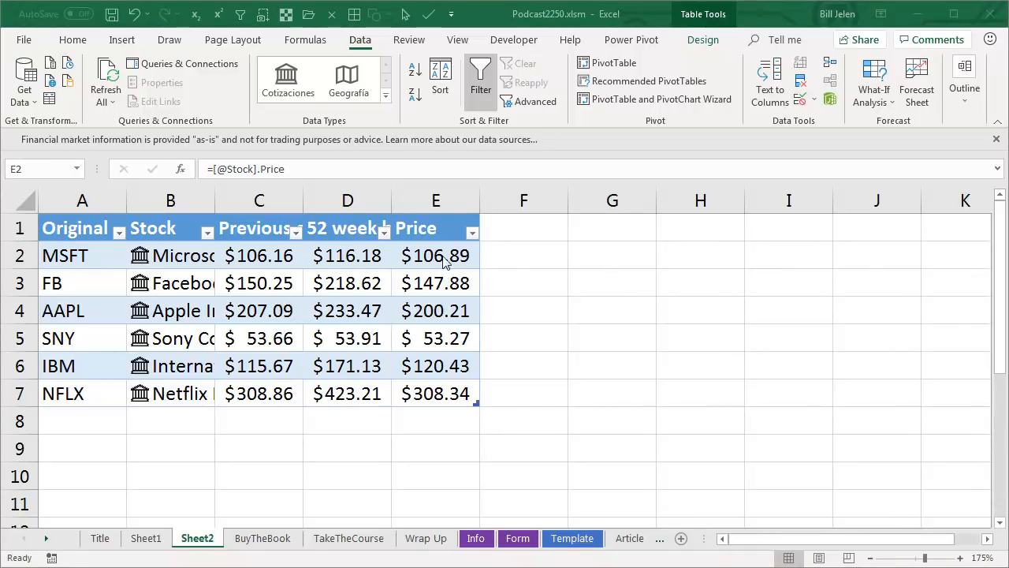
- Refresh the linked stock records from the Microsoft entry's context menu
left_click(436, 255)
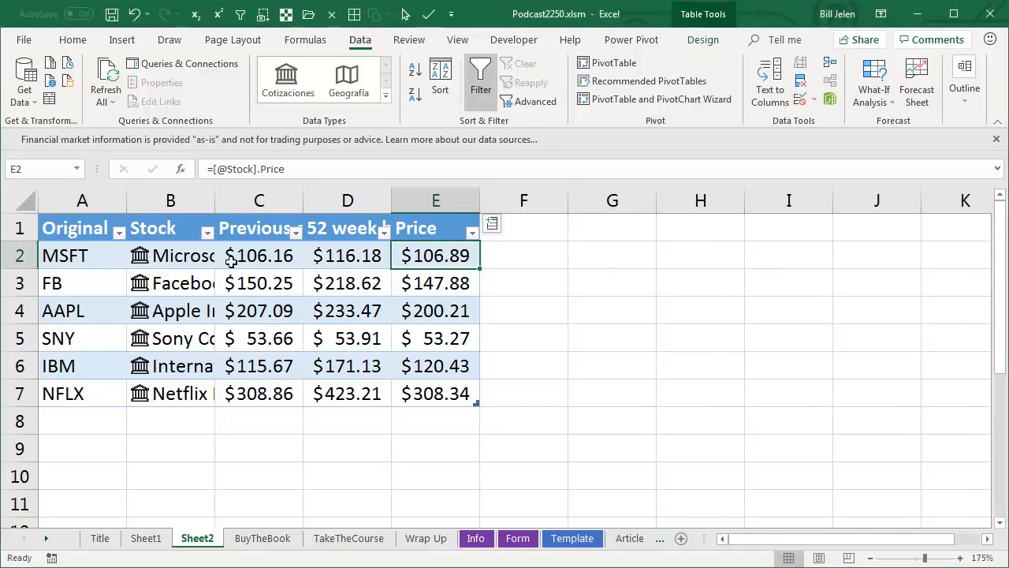
left_click(181, 254)
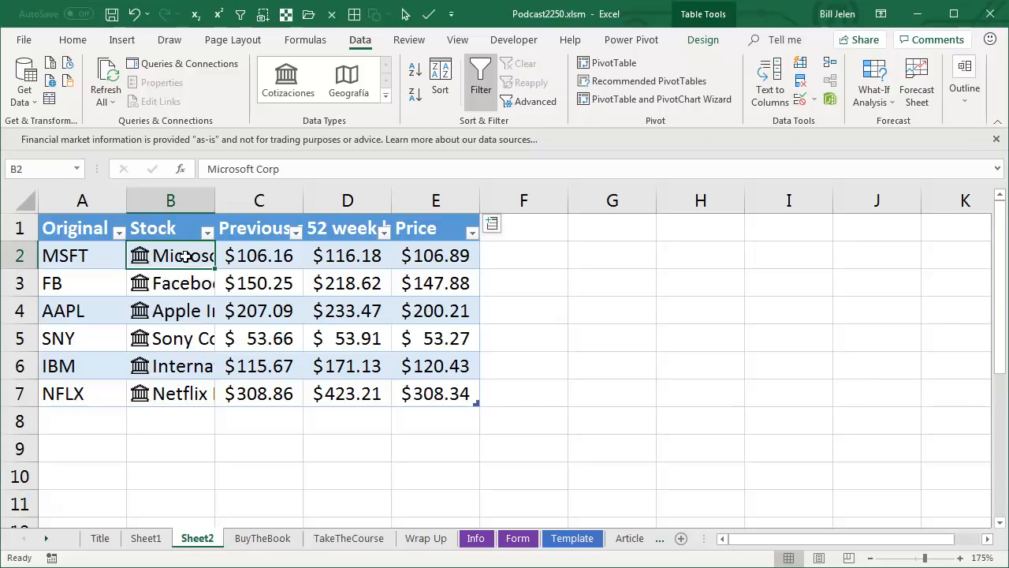
right_click(181, 255)
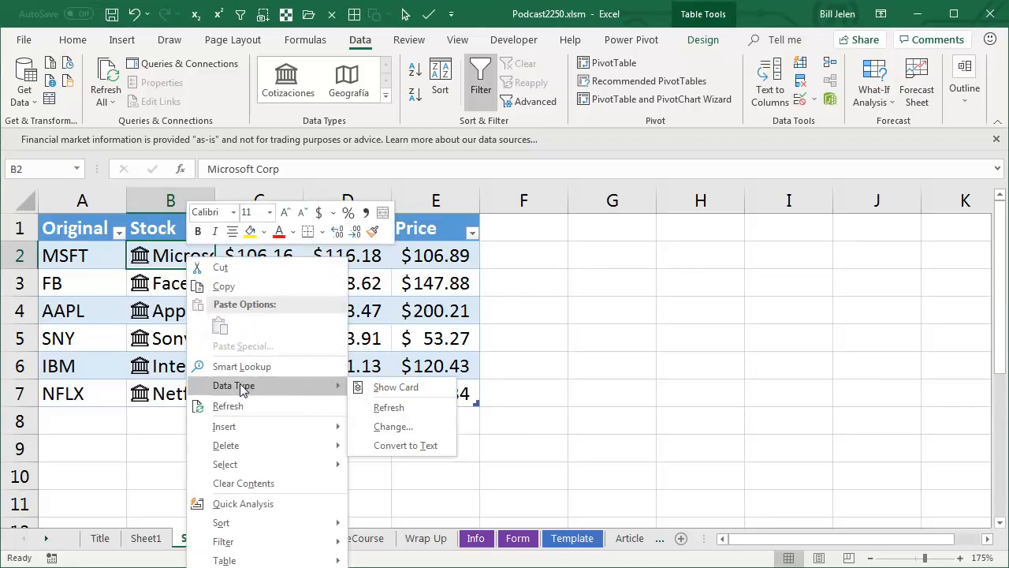
mouse_move(252, 410)
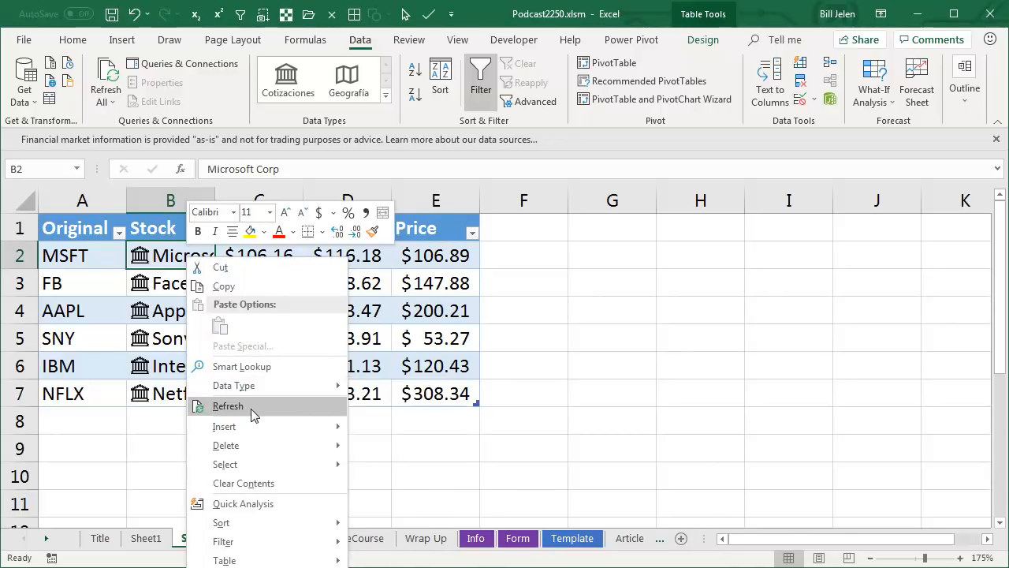
left_click(228, 405)
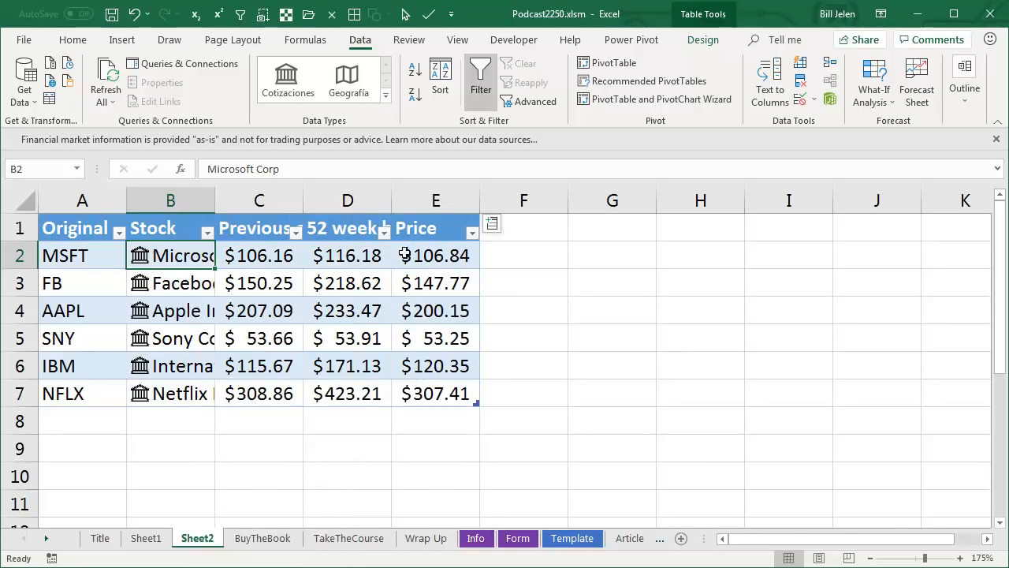
mouse_move(537, 327)
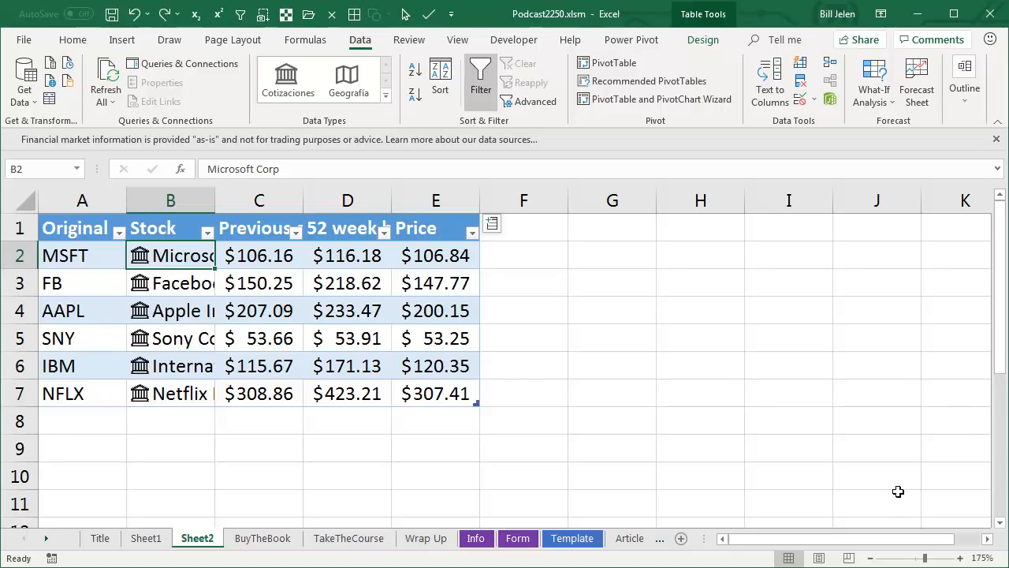
mouse_move(867, 476)
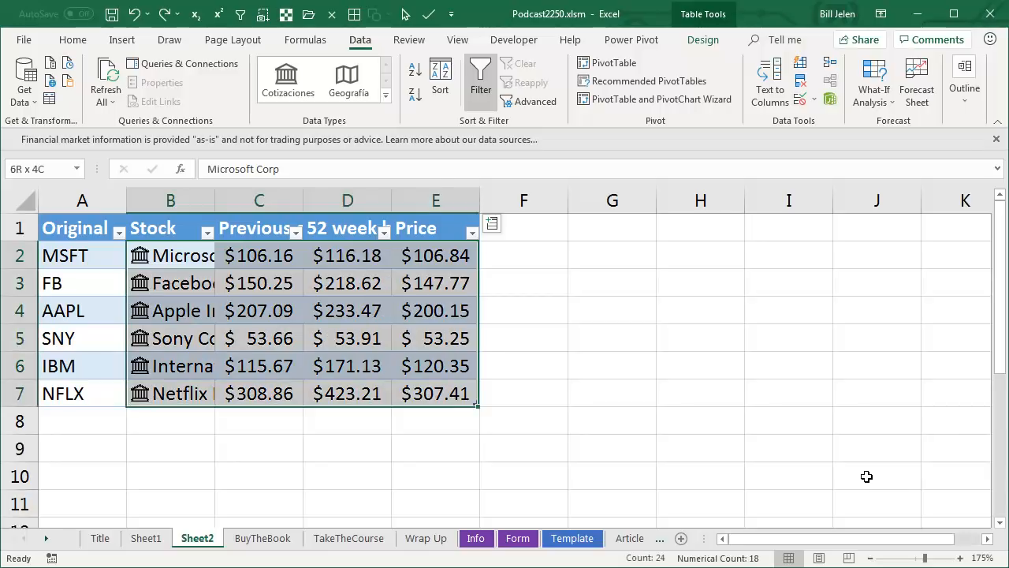
- Copy the stock table range B2:E7 and select B2 to paste values
key("ctrl+c")
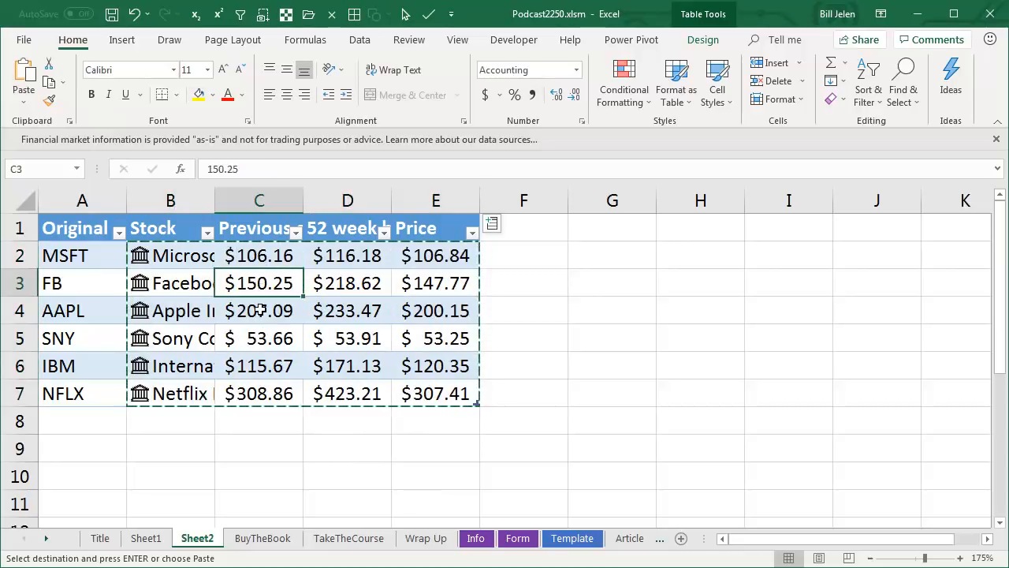
left_click(170, 255)
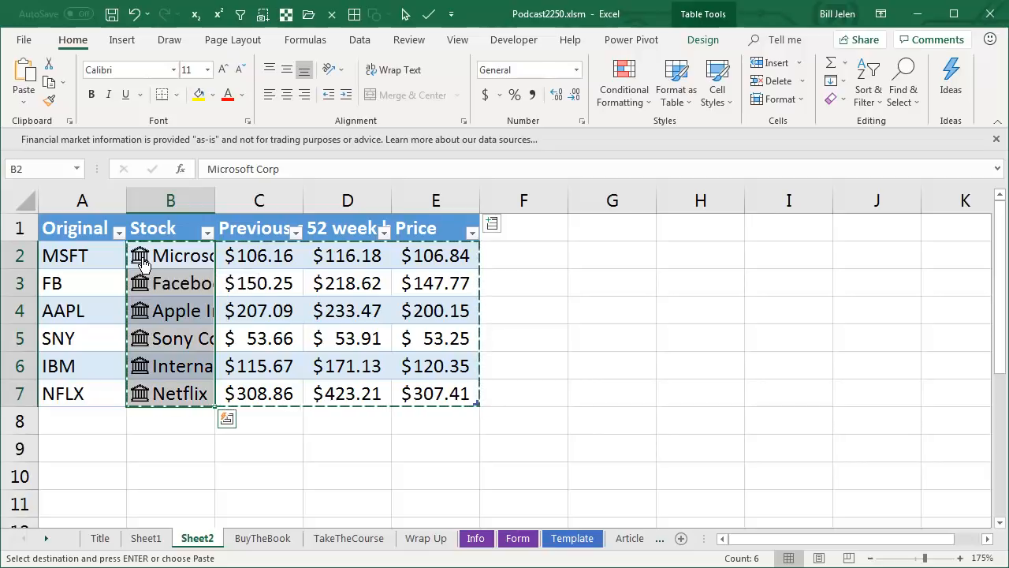
- Convert the Stock column entries to plain company-name text and open the Wrap Up sheet
right_click(170, 255)
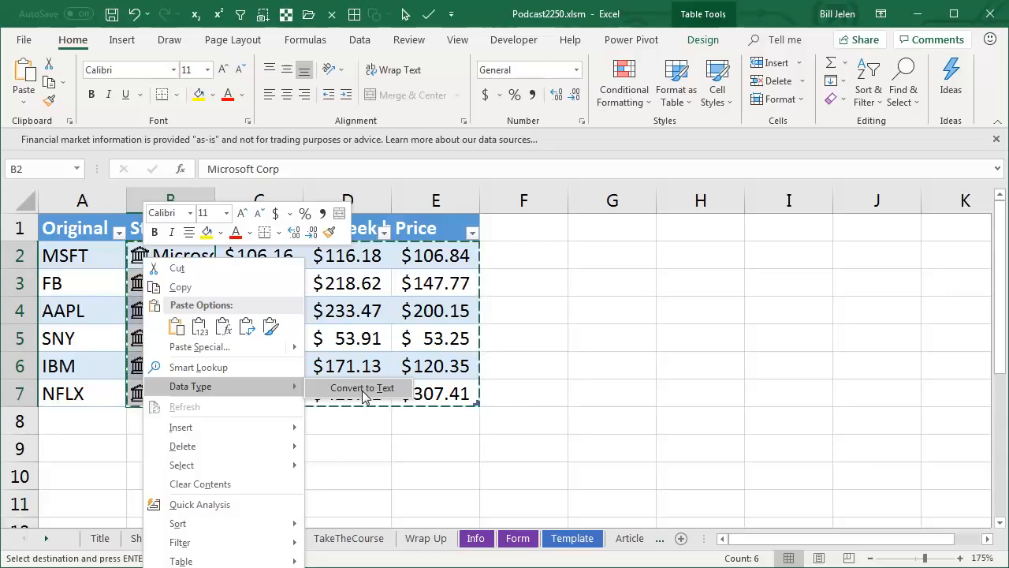
left_click(361, 387)
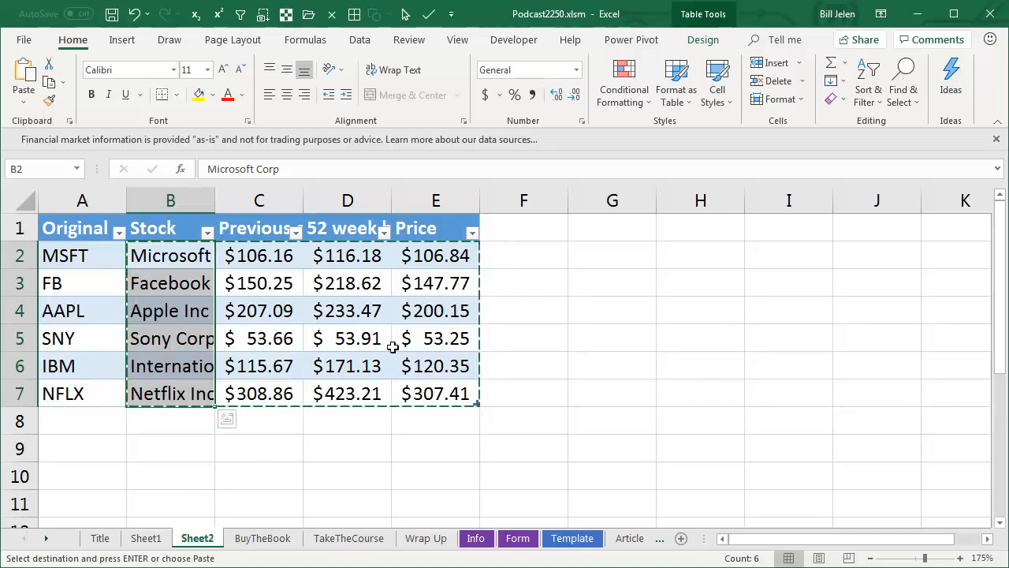
left_click(360, 40)
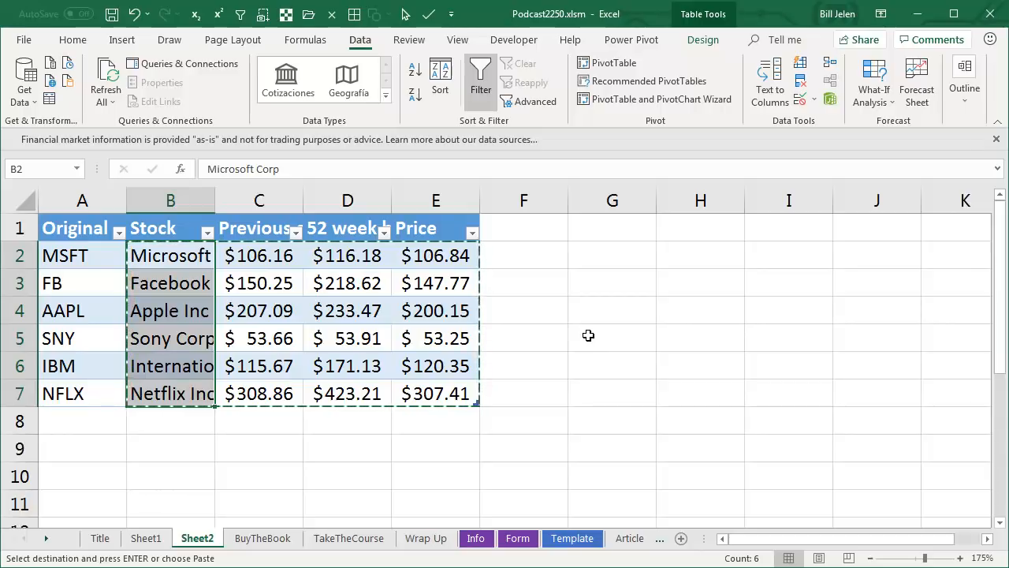
left_click(426, 538)
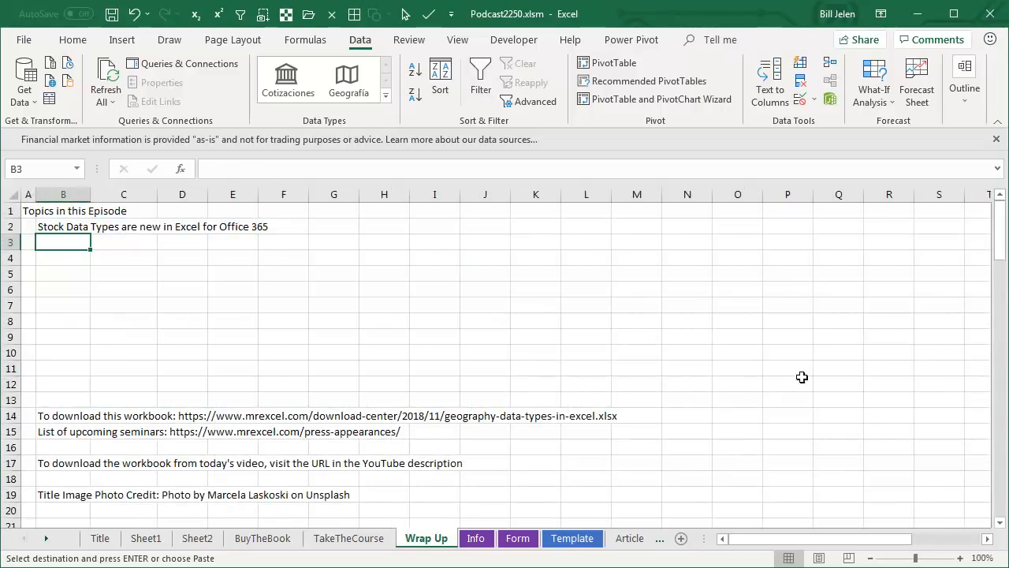
mouse_move(838, 373)
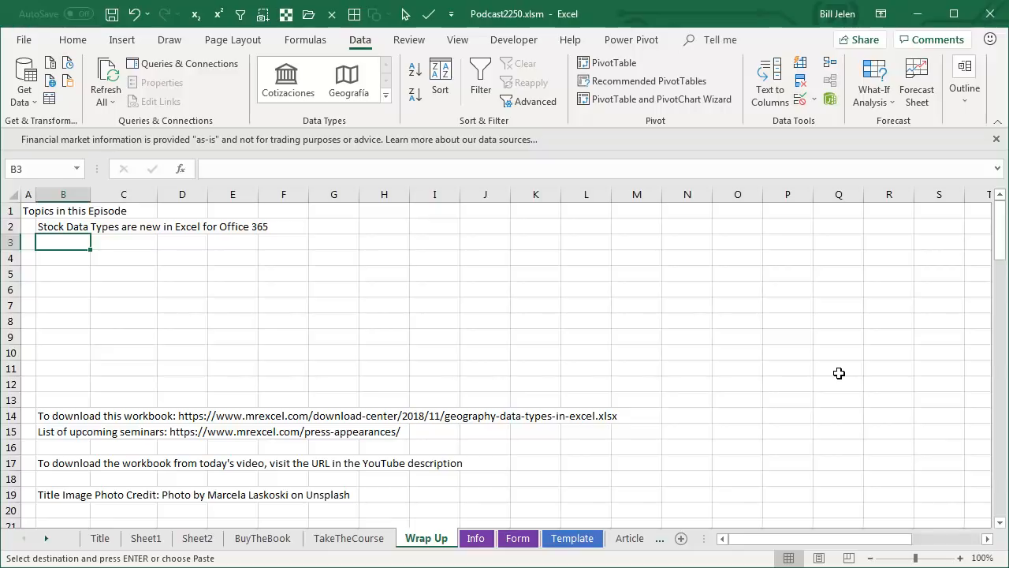
mouse_move(833, 379)
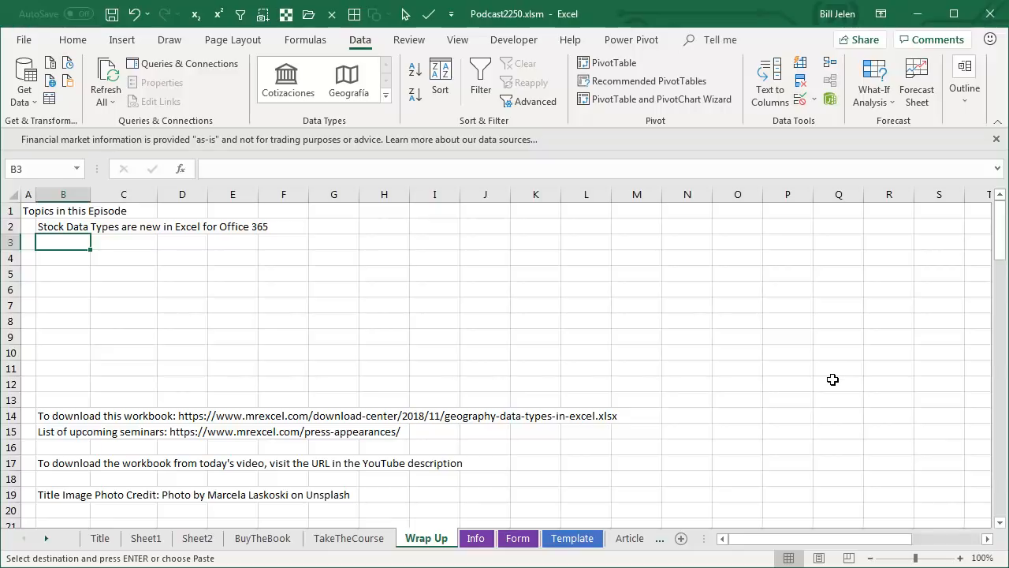
mouse_move(899, 462)
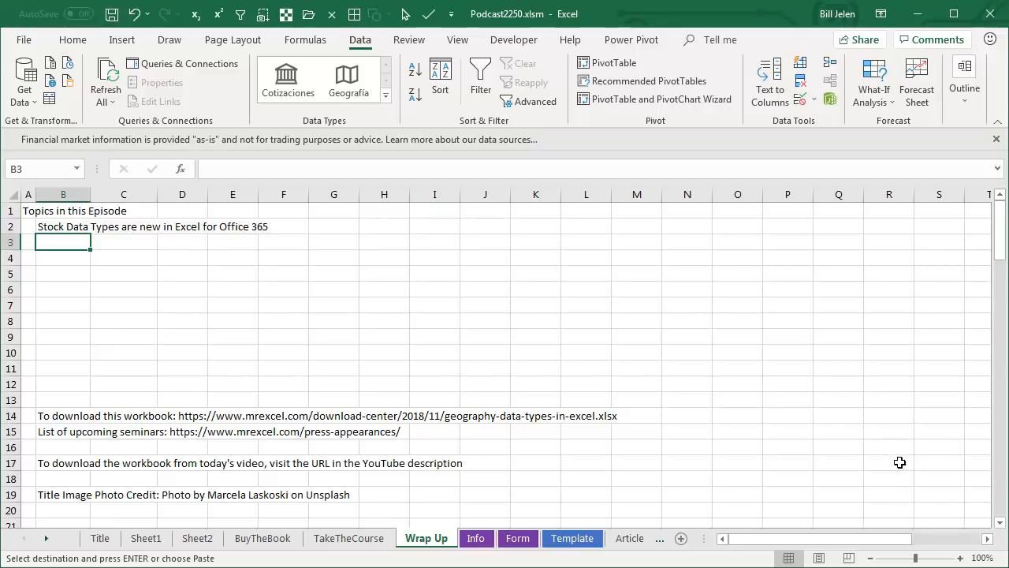